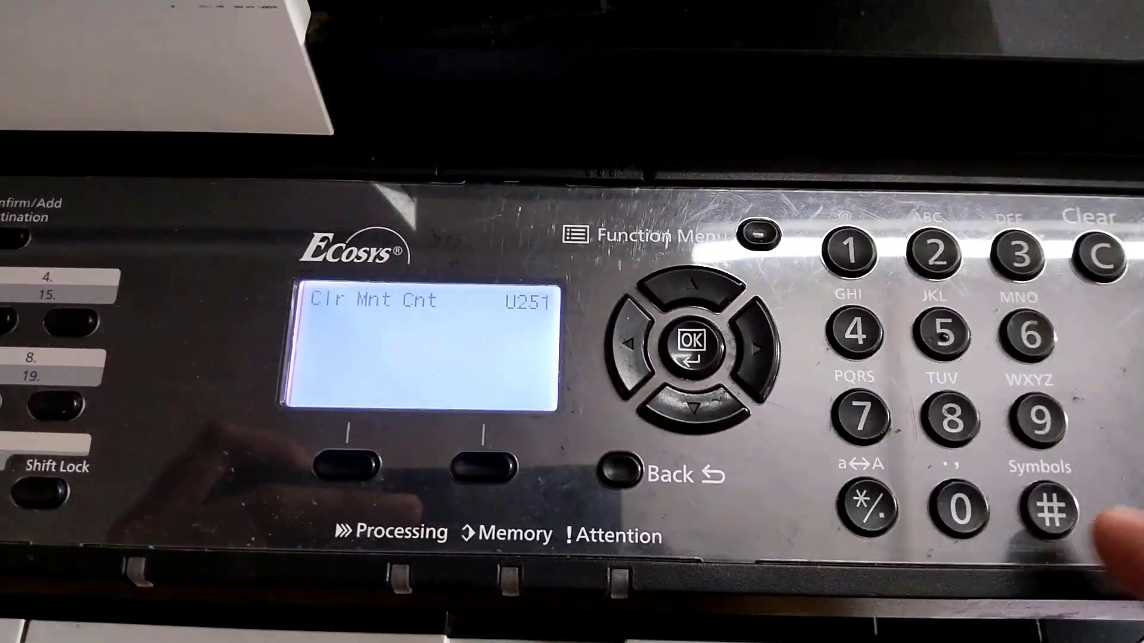
# Enter U251 Clr Mnt Cnt (counter A at 100272) and select 02 Clear
pyautogui.click(691, 347)
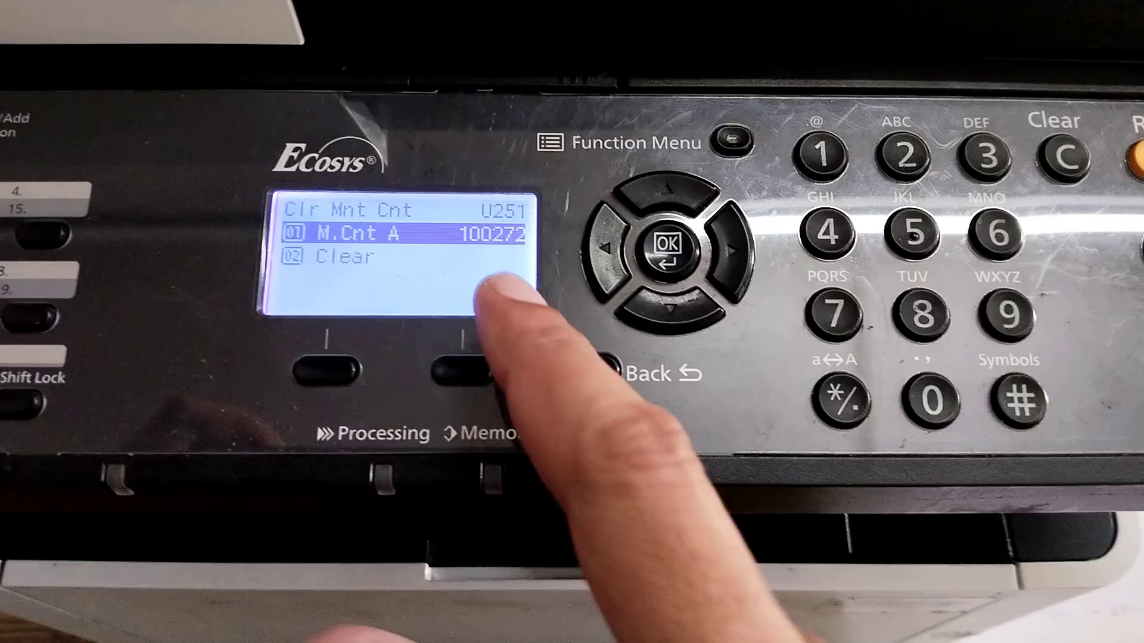
pyautogui.click(670, 358)
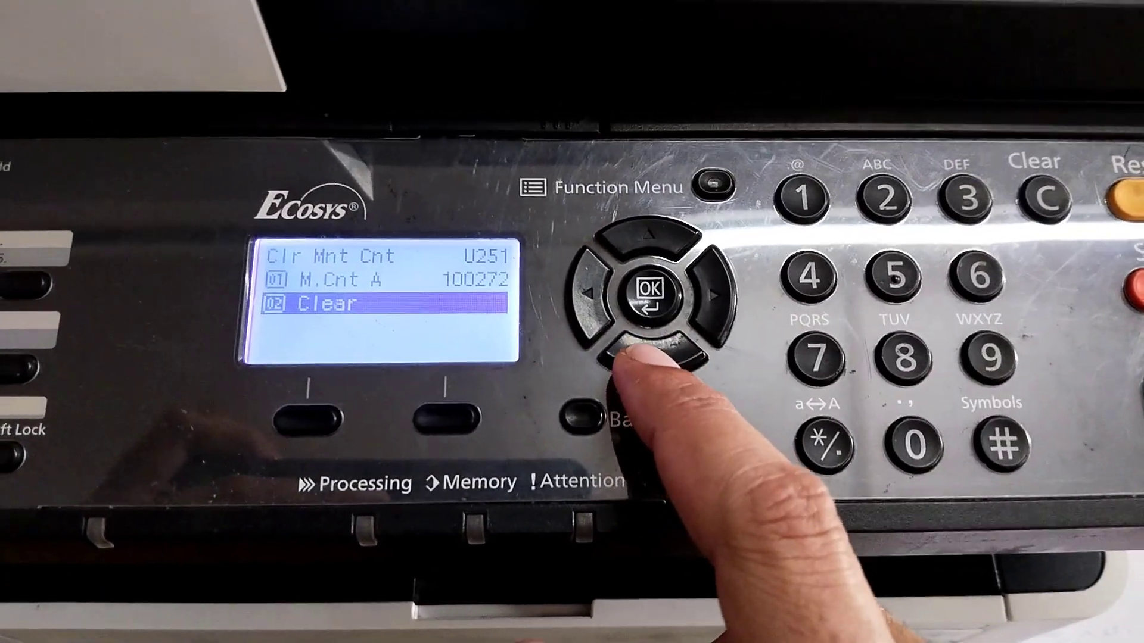